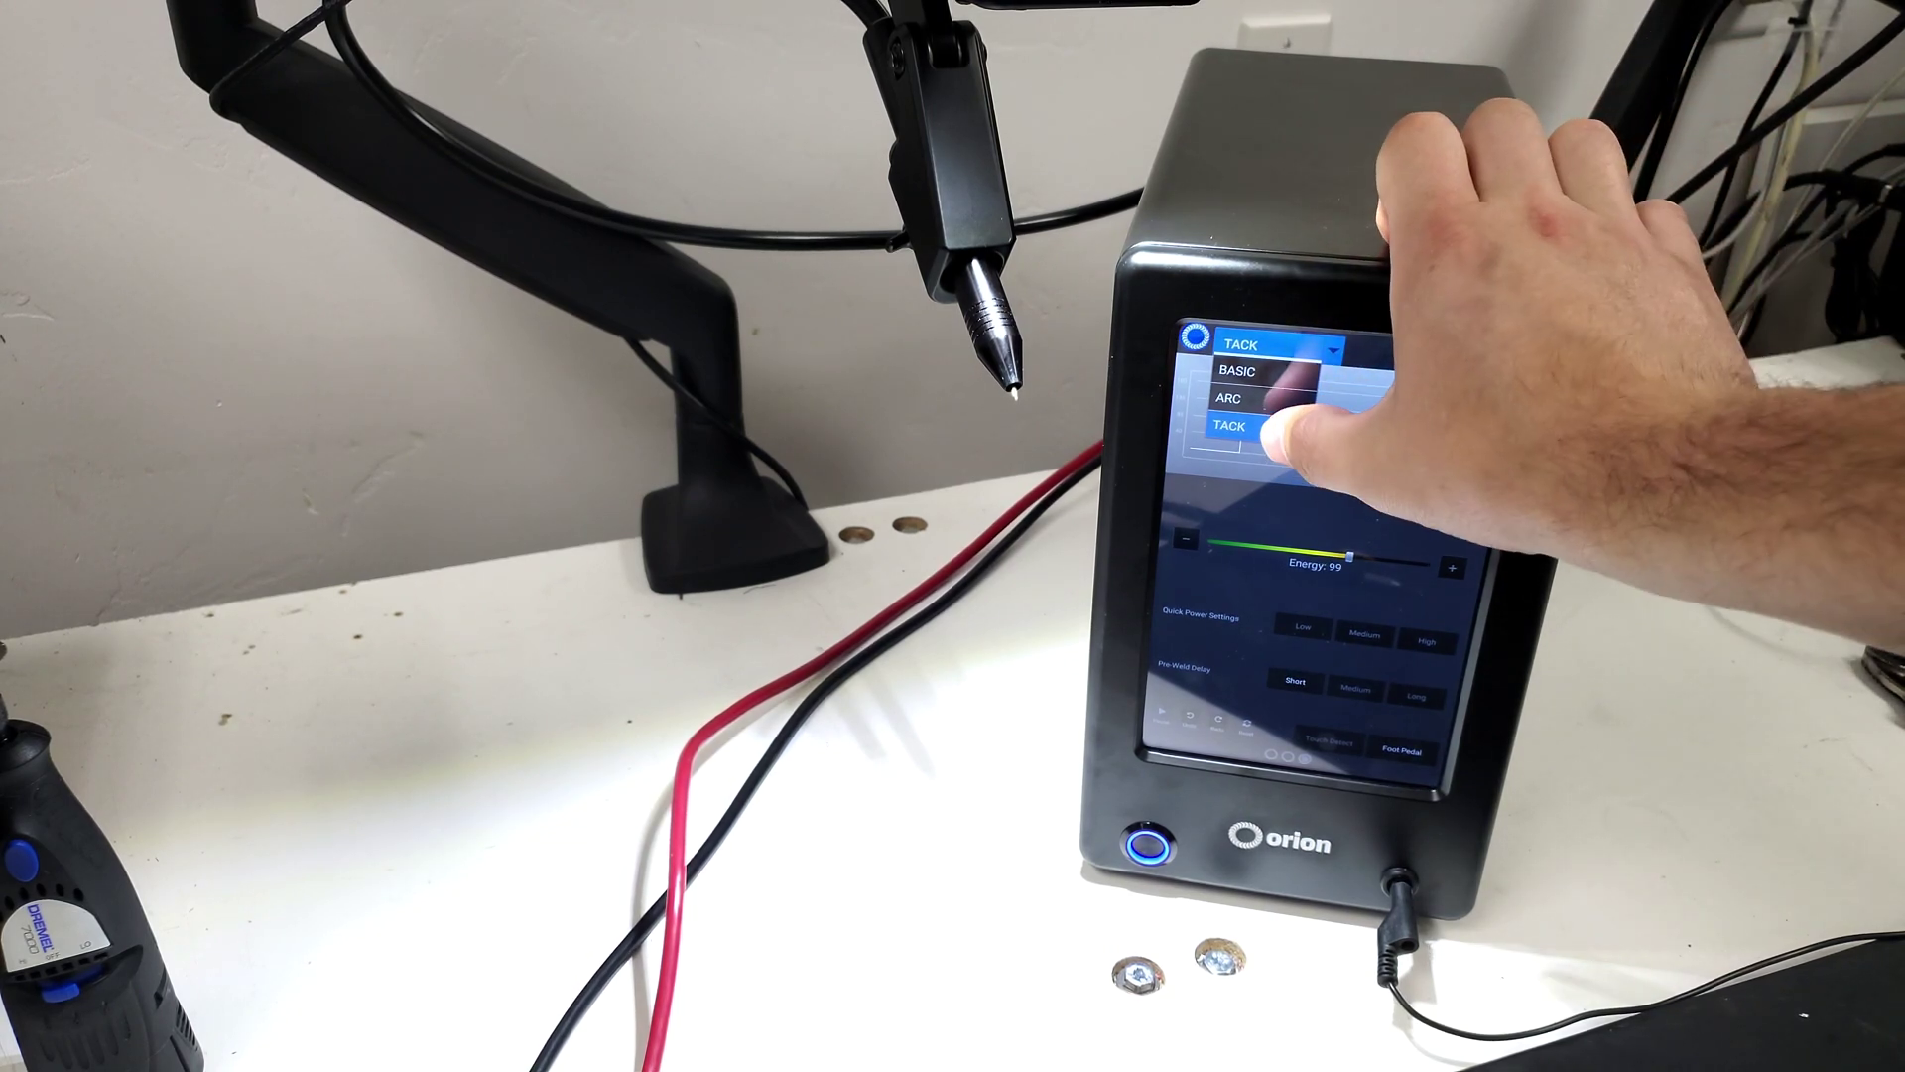
Switch the welding mode to TACK so the energy graph shows energy at 99
{"action": "left_click", "coordinate": [1234, 425]}
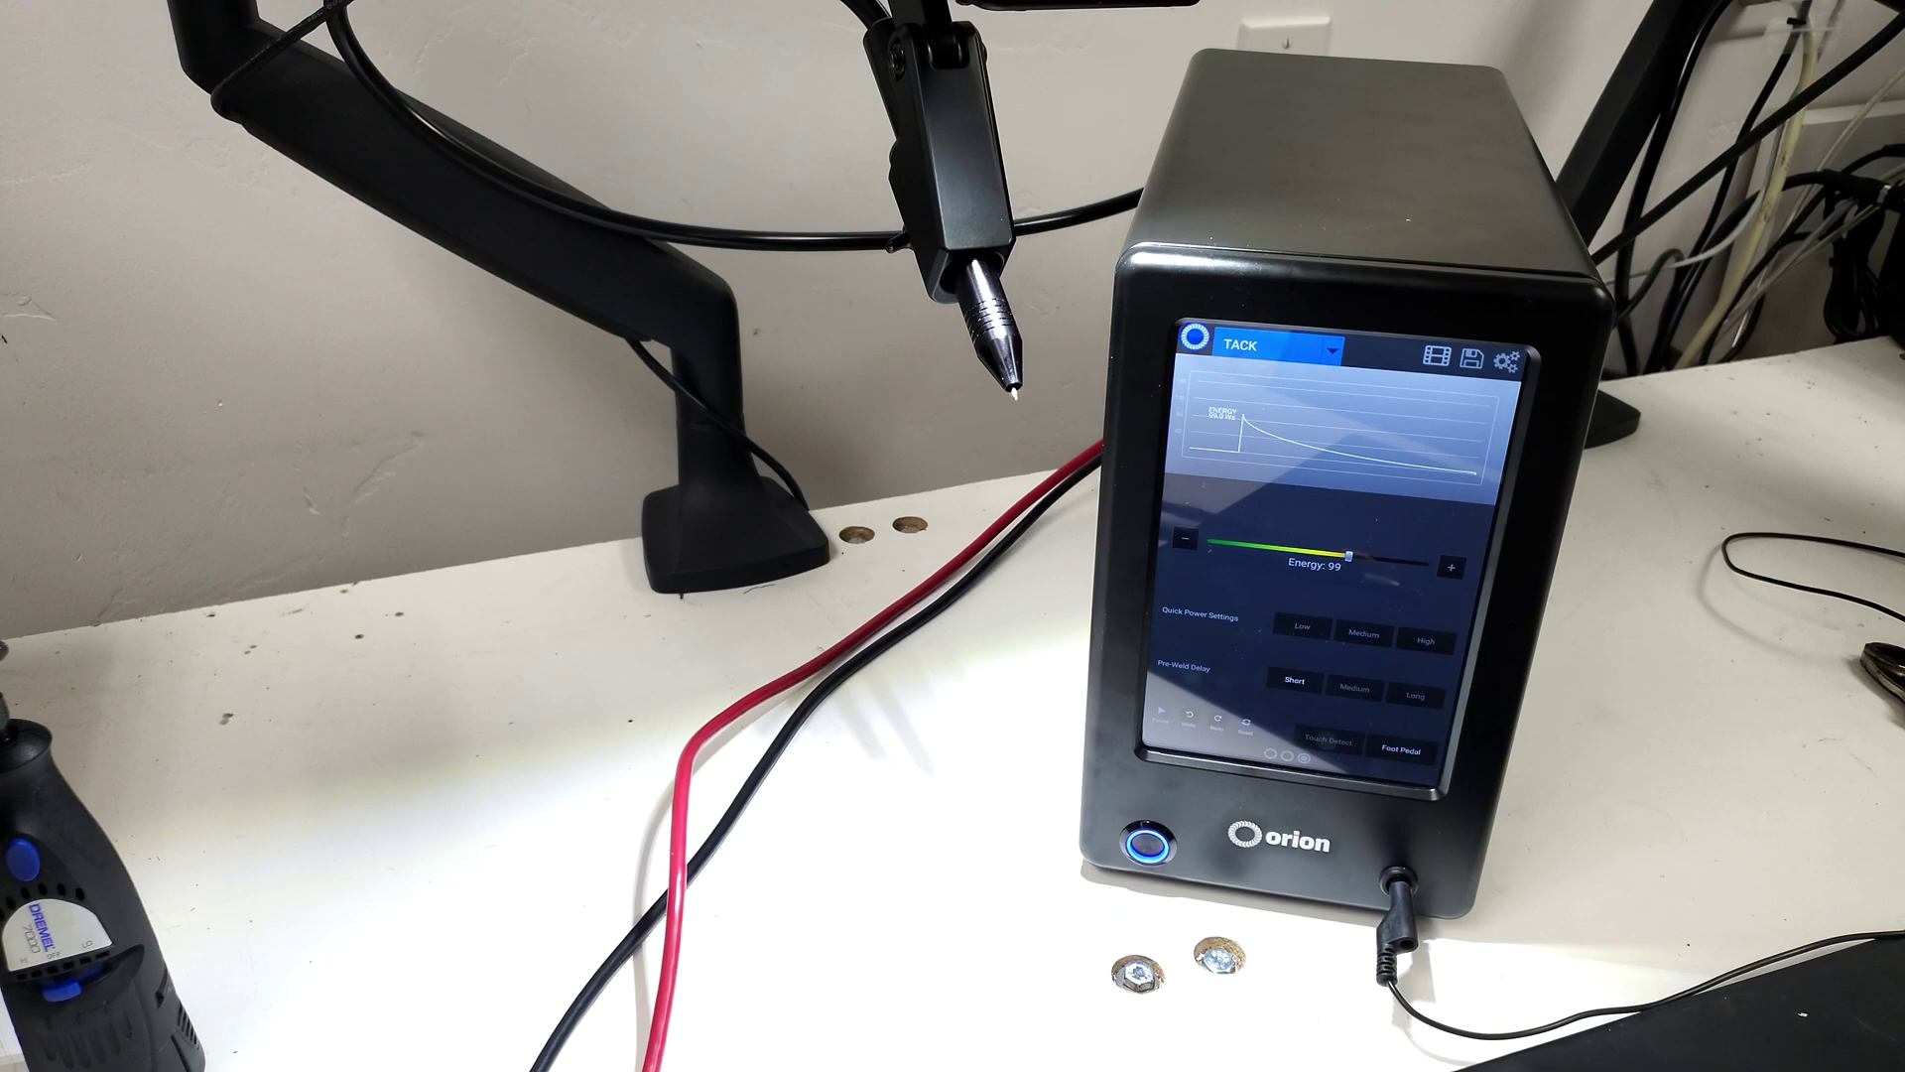